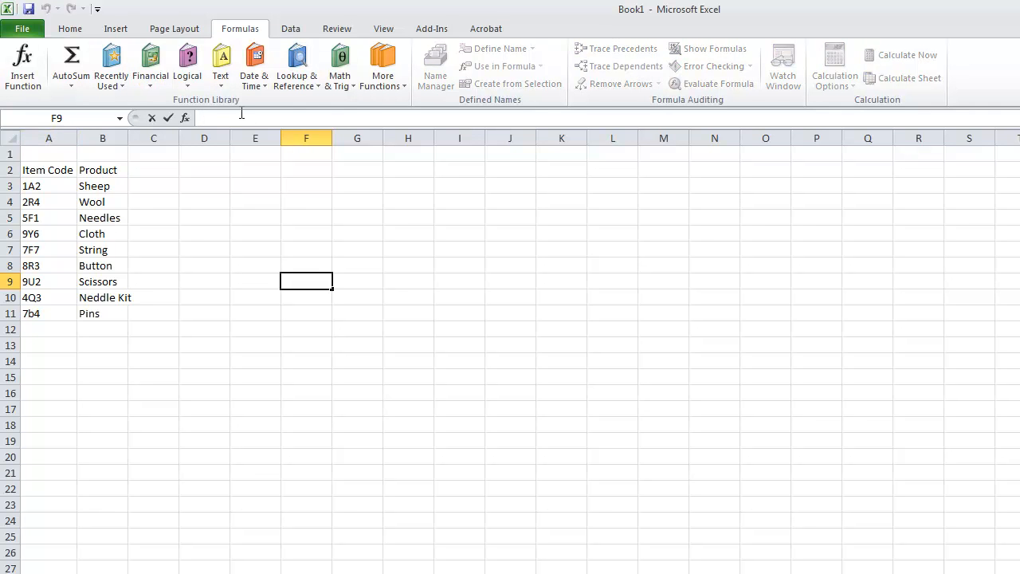
Step: Start a VLOOKUP formula in F9 from the =vlook autocomplete suggestion
{"action": "type", "text": "=vlook"}
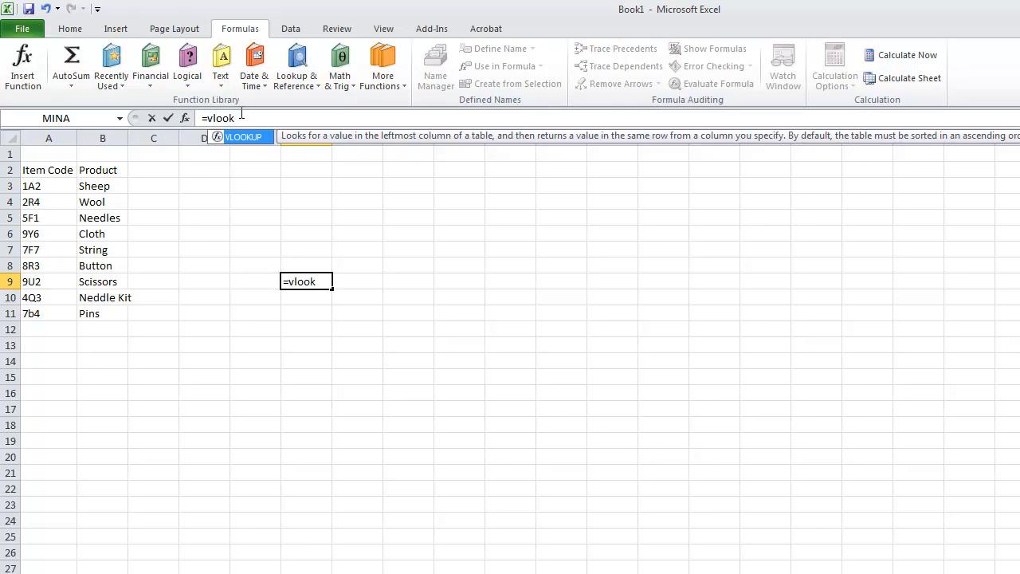
{"action": "type", "text": "VLOOKUP("}
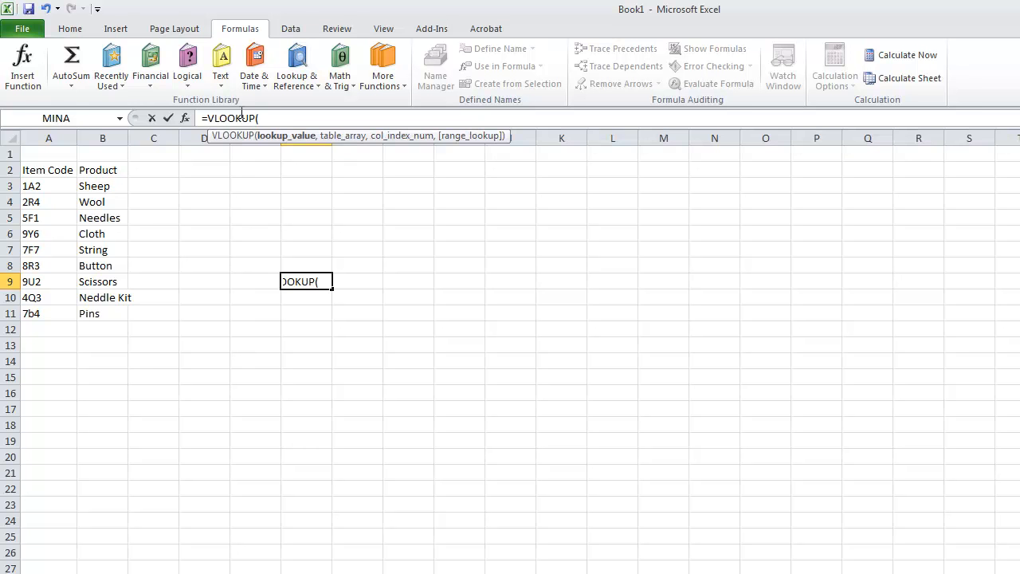
{"action": "mouse_move", "coordinate": [72, 183]}
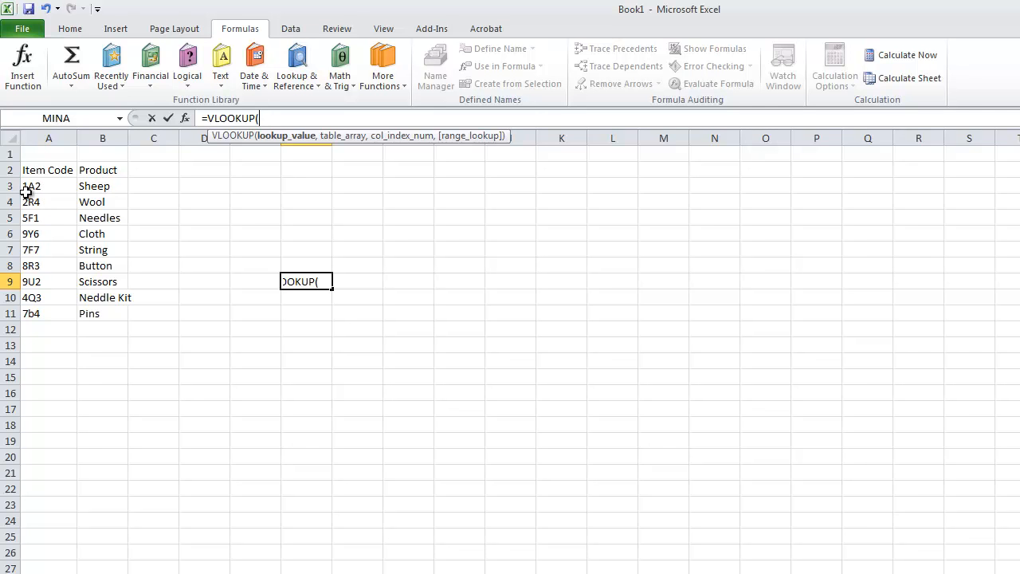
{"action": "mouse_move", "coordinate": [102, 250]}
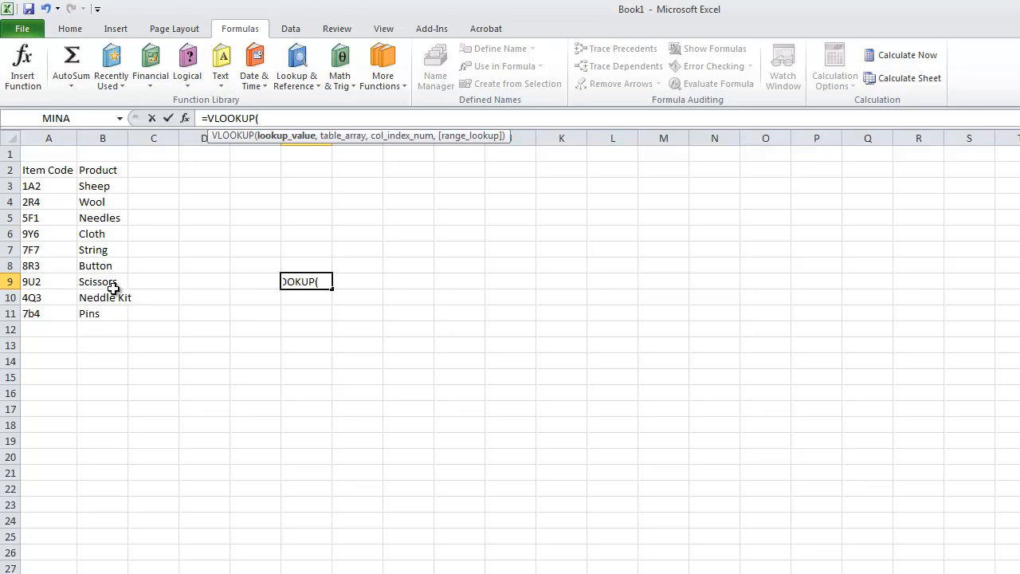
{"action": "mouse_move", "coordinate": [119, 275]}
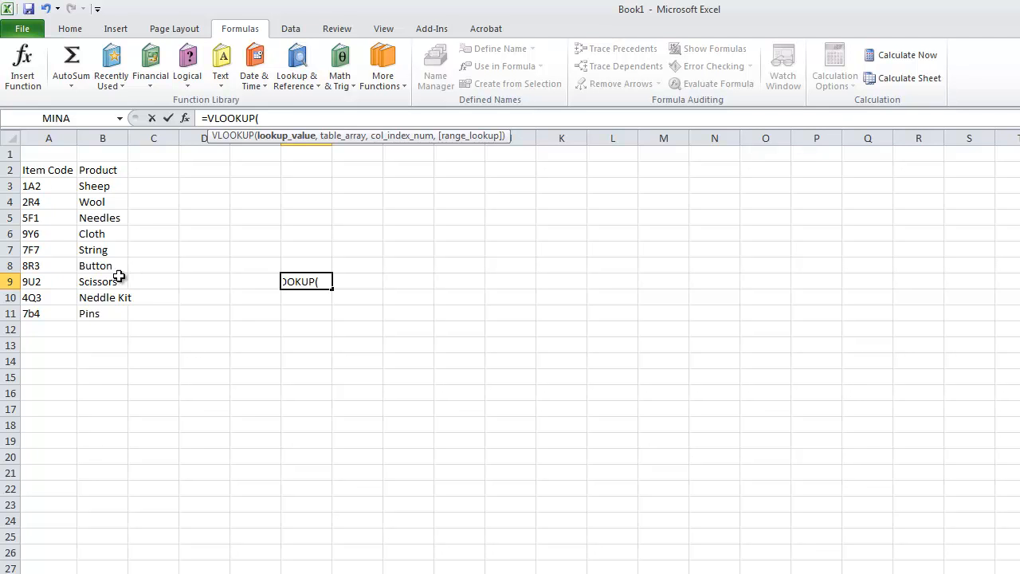
{"action": "mouse_move", "coordinate": [160, 249]}
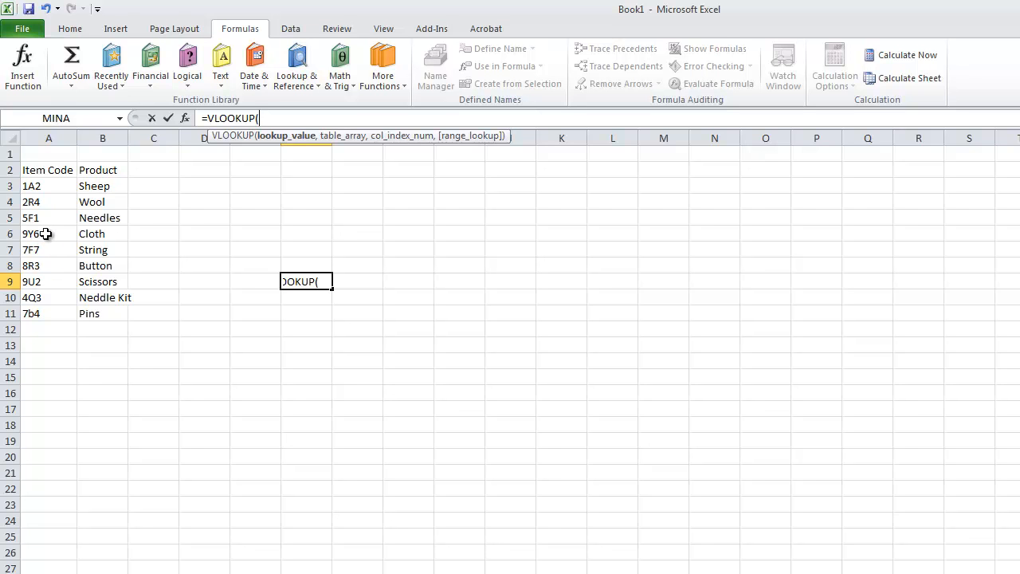
{"action": "mouse_move", "coordinate": [95, 233]}
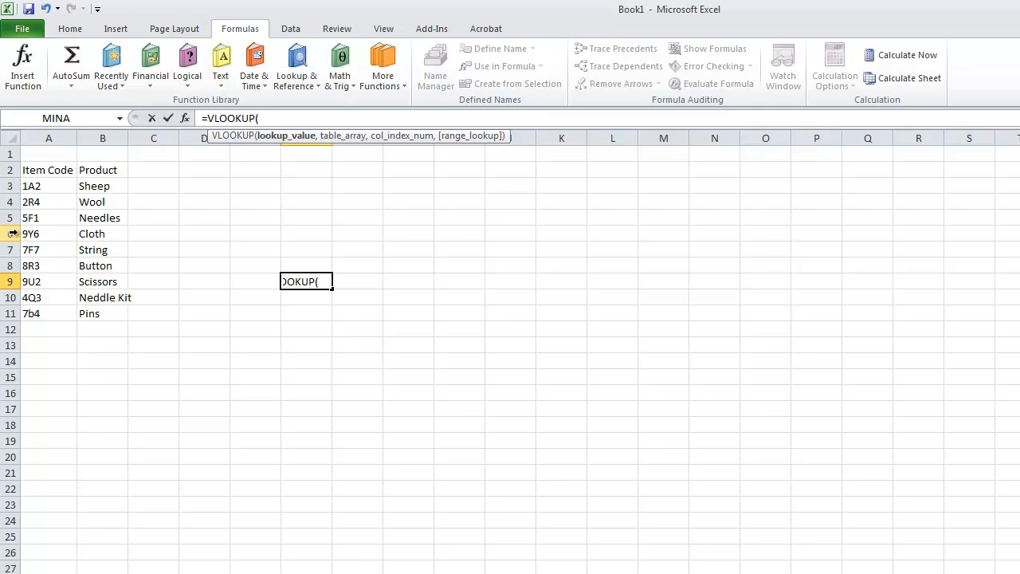
{"action": "mouse_move", "coordinate": [106, 233]}
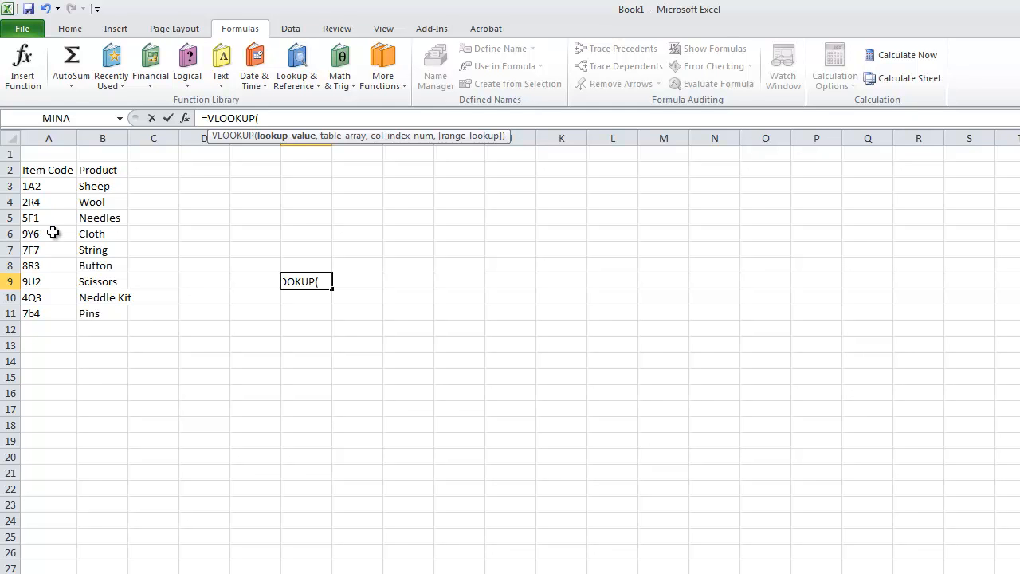
{"action": "mouse_move", "coordinate": [114, 231]}
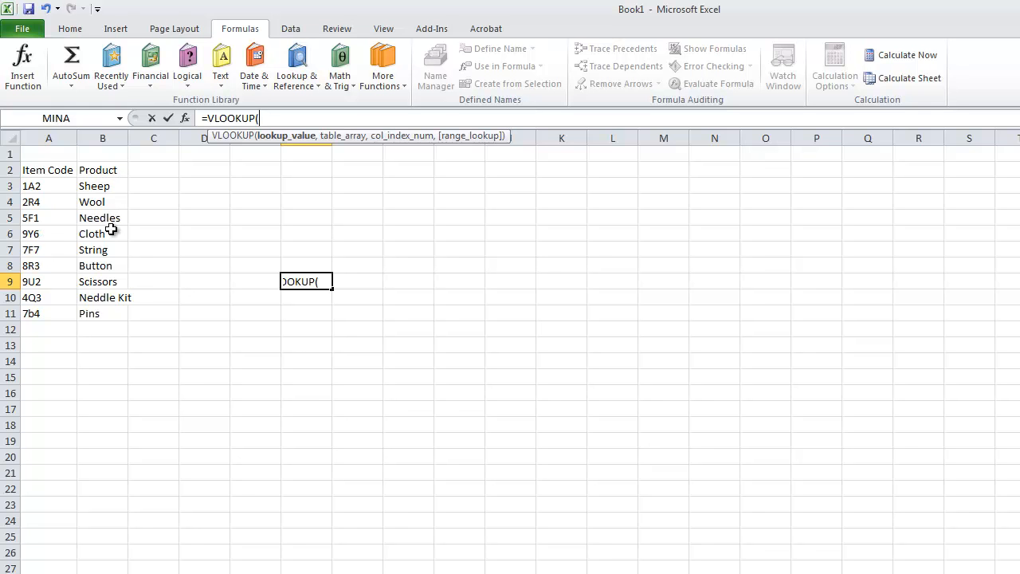
{"action": "mouse_move", "coordinate": [101, 238]}
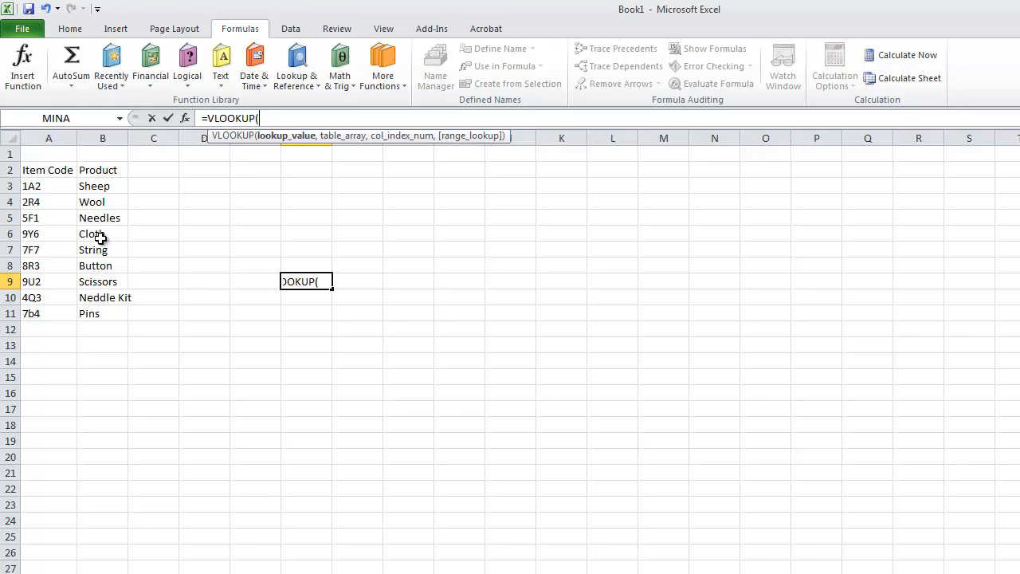
{"action": "mouse_move", "coordinate": [78, 233]}
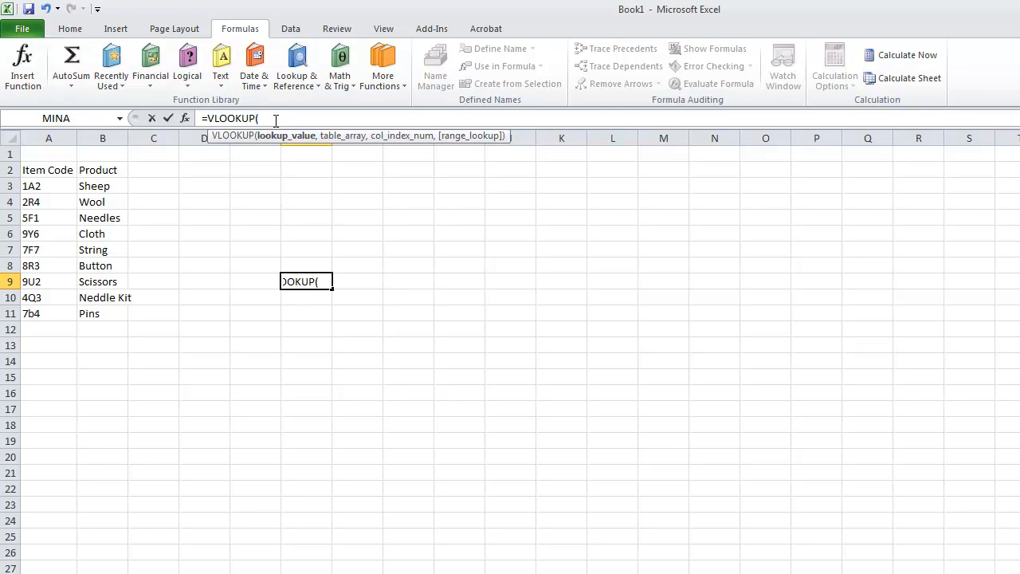
{"action": "mouse_move", "coordinate": [281, 125]}
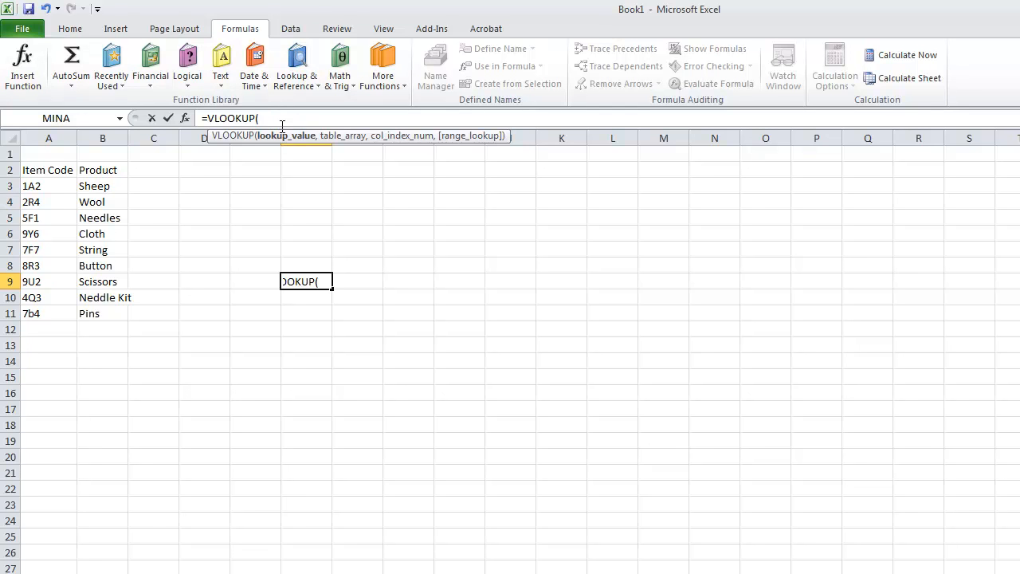
Step: Enter "2R4" as the VLOOKUP lookup value, followed by a comma
{"action": "type", "text": "\"\""}
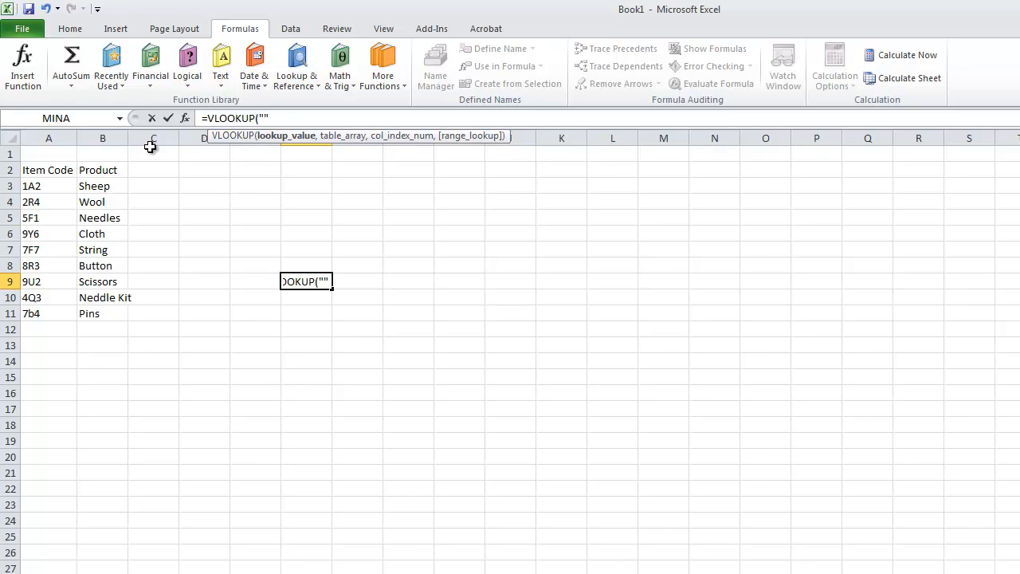
{"action": "mouse_move", "coordinate": [42, 192]}
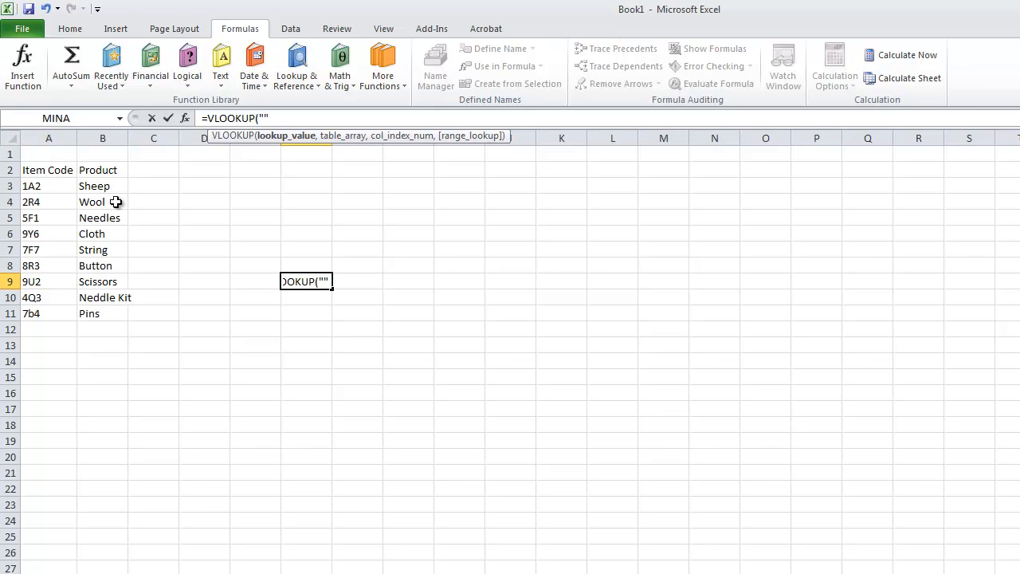
{"action": "mouse_move", "coordinate": [85, 201]}
{"action": "type", "text": "2R4"}
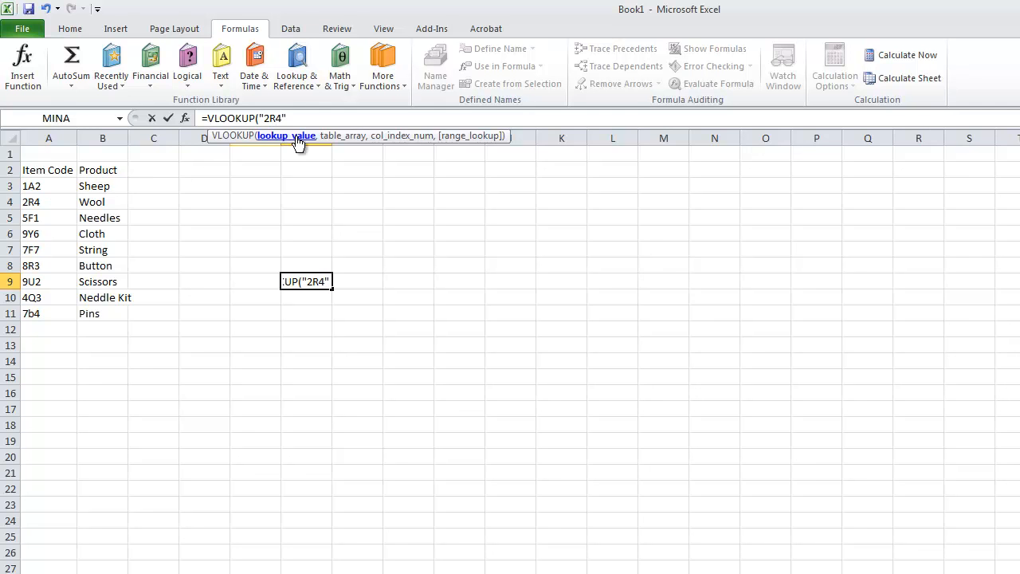
{"action": "type", "text": ","}
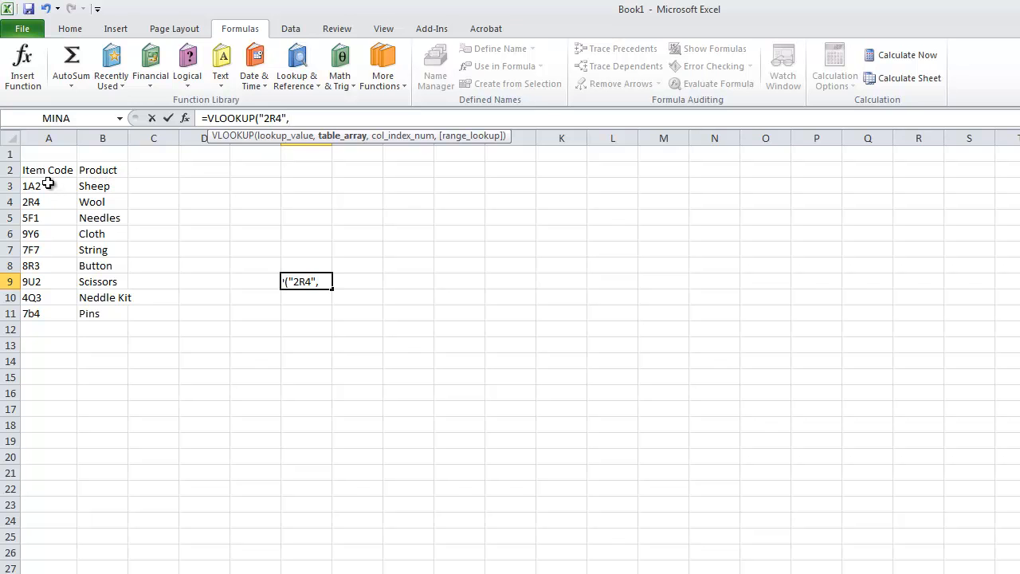
{"action": "mouse_move", "coordinate": [42, 175]}
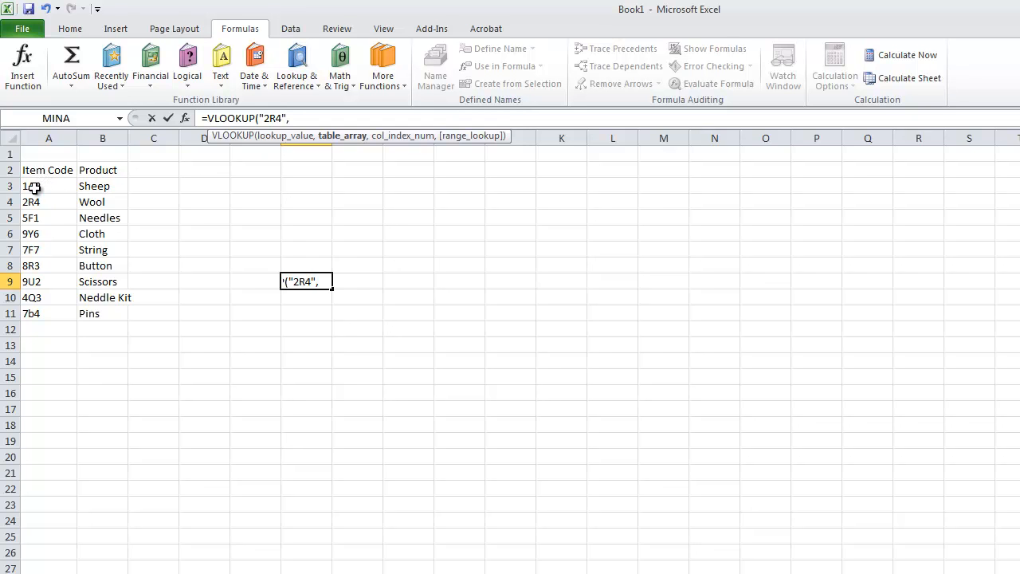
Step: Select the item code and product range A3:B11 as the table array
{"action": "left_click_drag", "start_coordinate": [34, 185], "coordinate": [106, 265]}
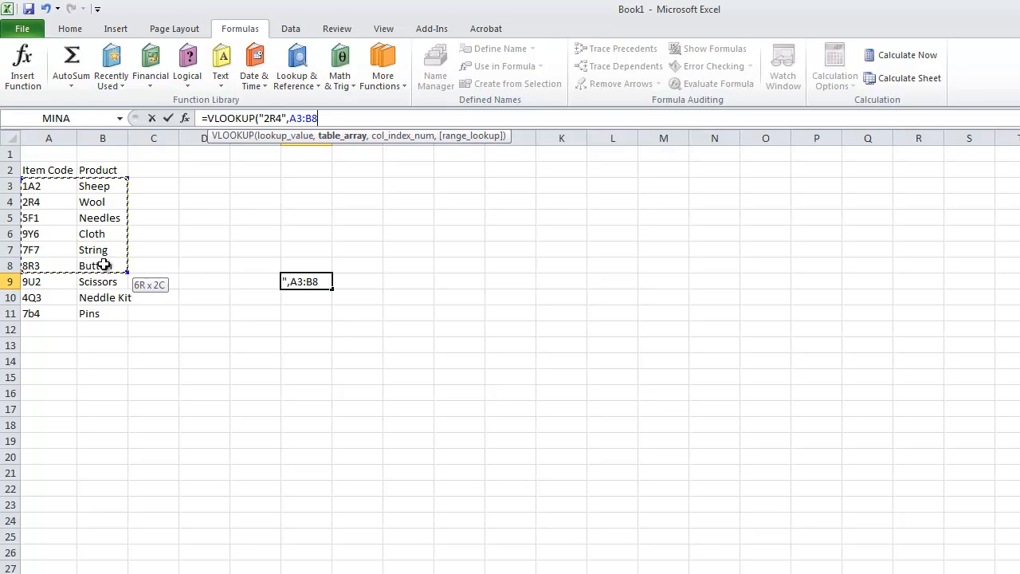
{"action": "left_click_drag", "start_coordinate": [103, 266], "coordinate": [102, 313]}
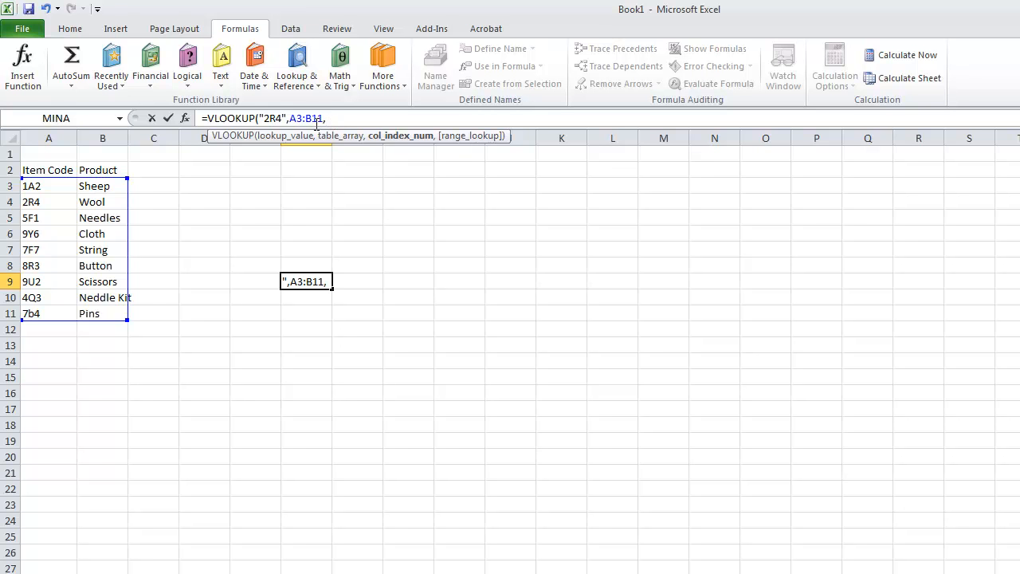
{"action": "mouse_move", "coordinate": [40, 200]}
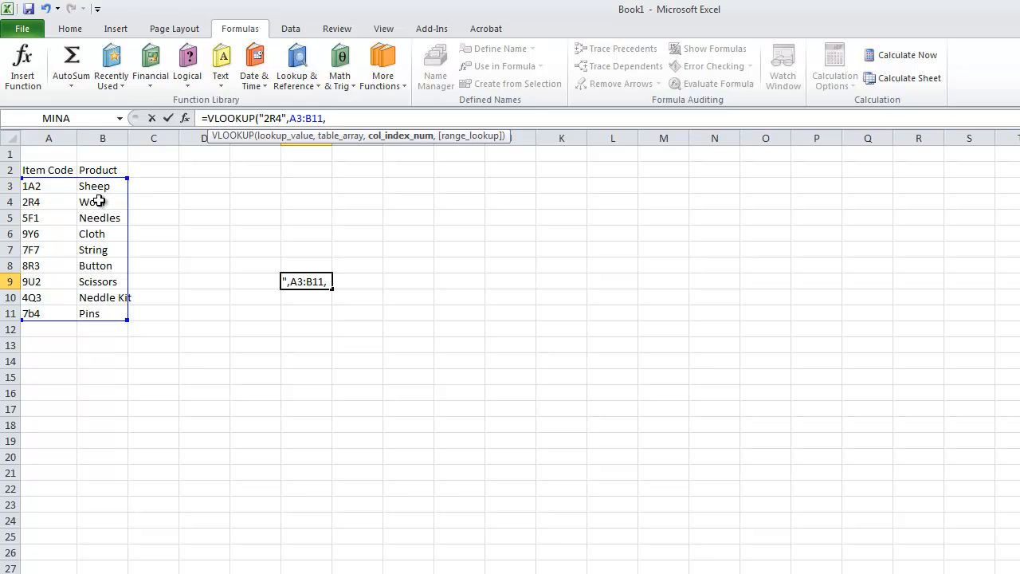
{"action": "mouse_move", "coordinate": [97, 195]}
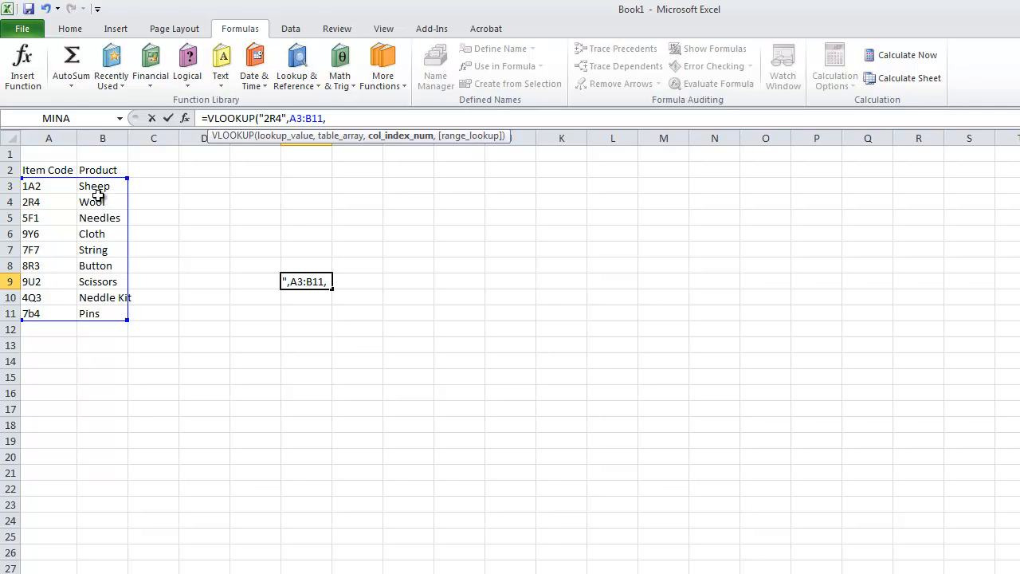
Step: Complete =VLOOKUP("2R4",A3:B11,2,FALSE) returning Wool, and compare against code 2R4 in A4
{"action": "type", "text": "2"}
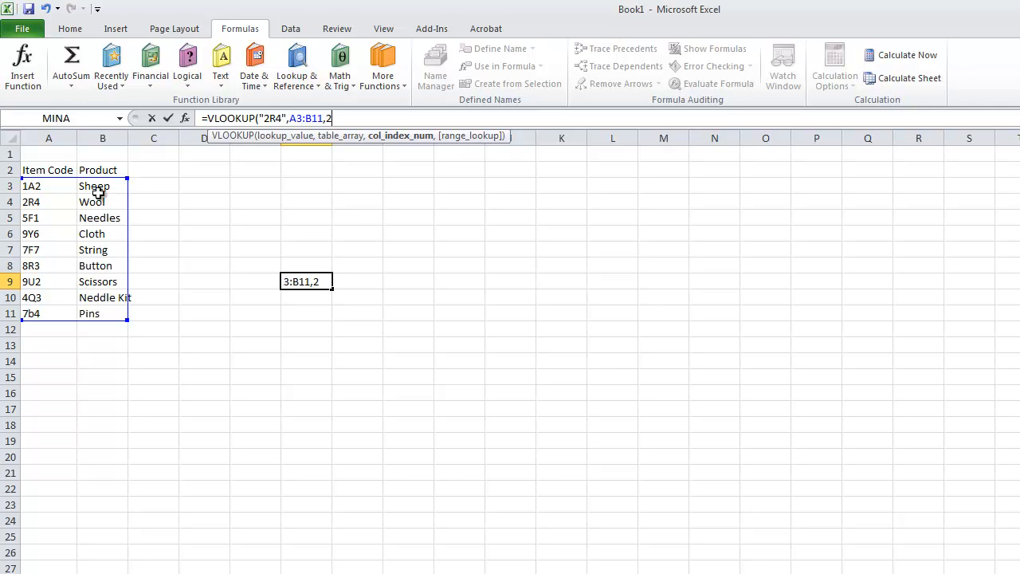
{"action": "type", "text": ","}
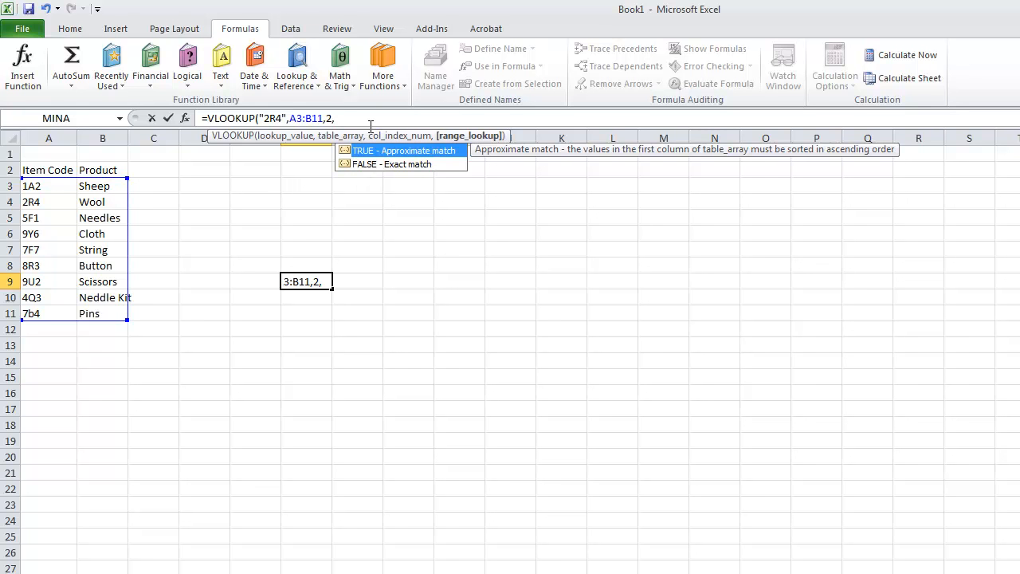
{"action": "mouse_move", "coordinate": [383, 157]}
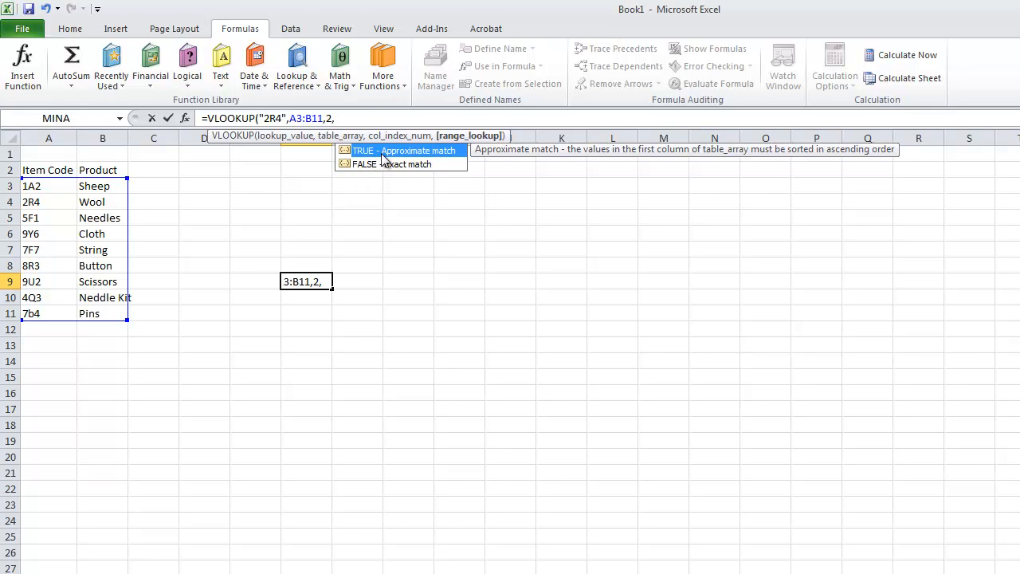
{"action": "mouse_move", "coordinate": [368, 165]}
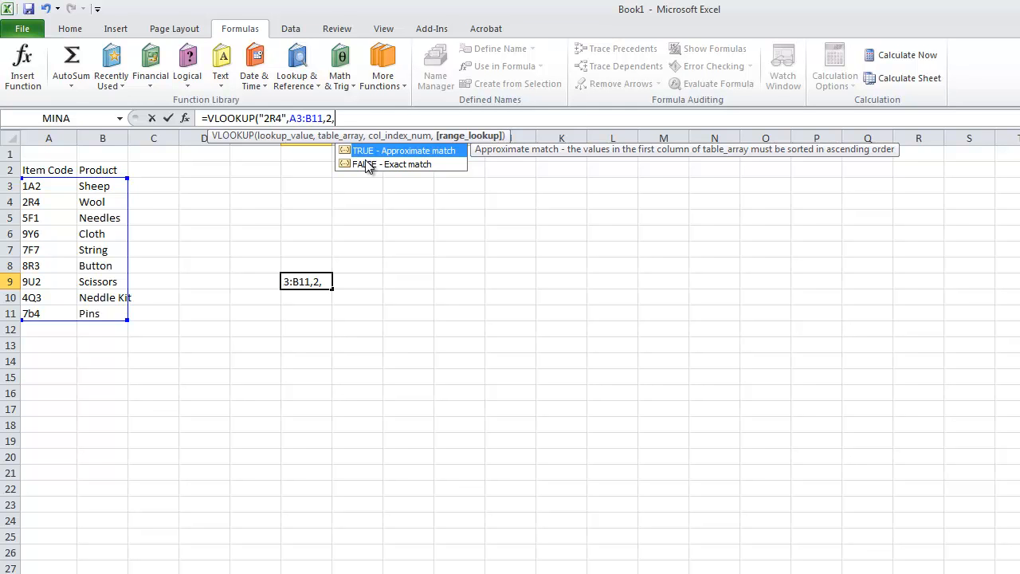
{"action": "mouse_move", "coordinate": [376, 169]}
{"action": "type", "text": "FALSE)"}
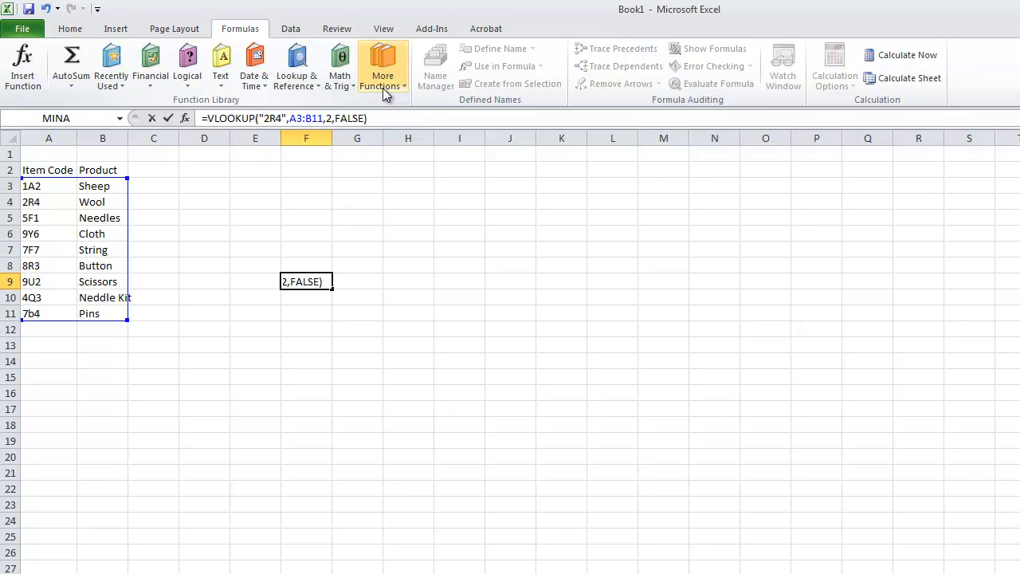
{"action": "key", "text": "enter"}
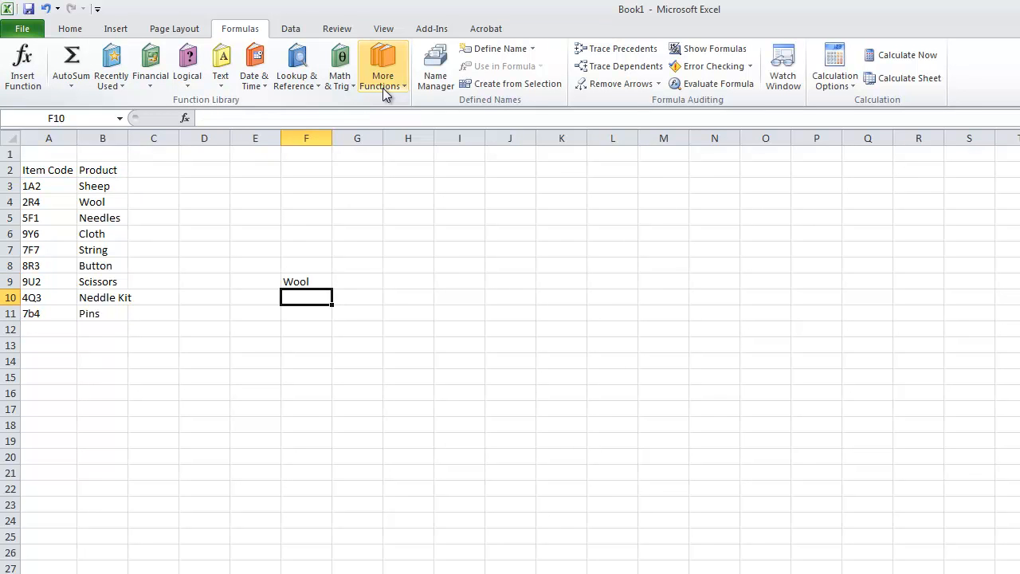
{"action": "left_click", "coordinate": [306, 282]}
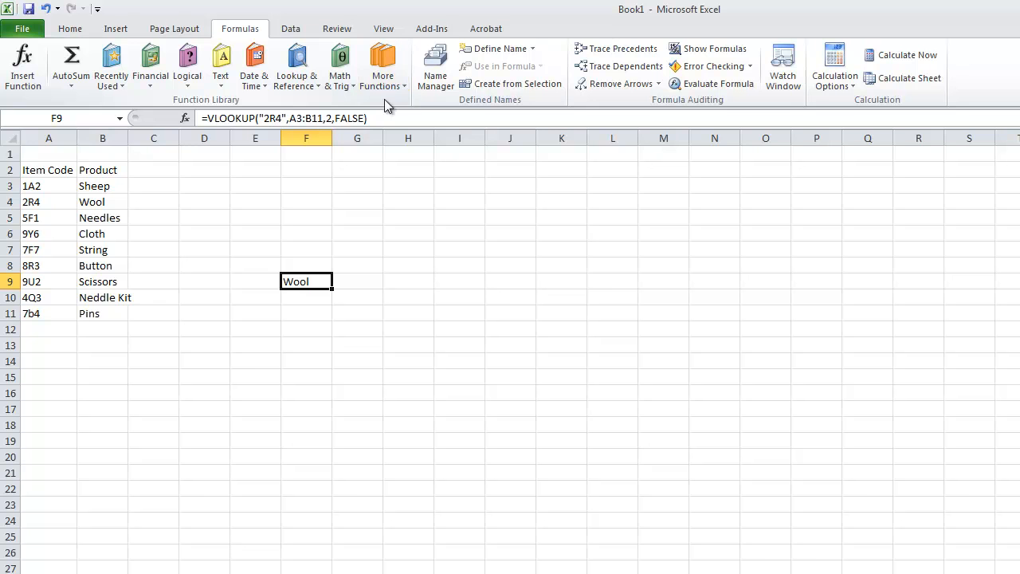
{"action": "left_click", "coordinate": [48, 201]}
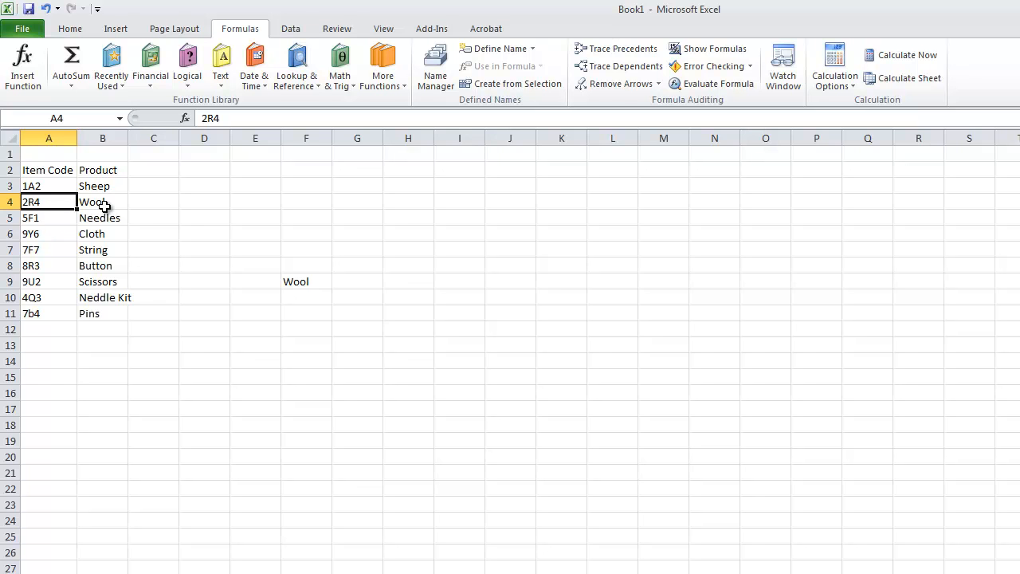
{"action": "left_click", "coordinate": [306, 281]}
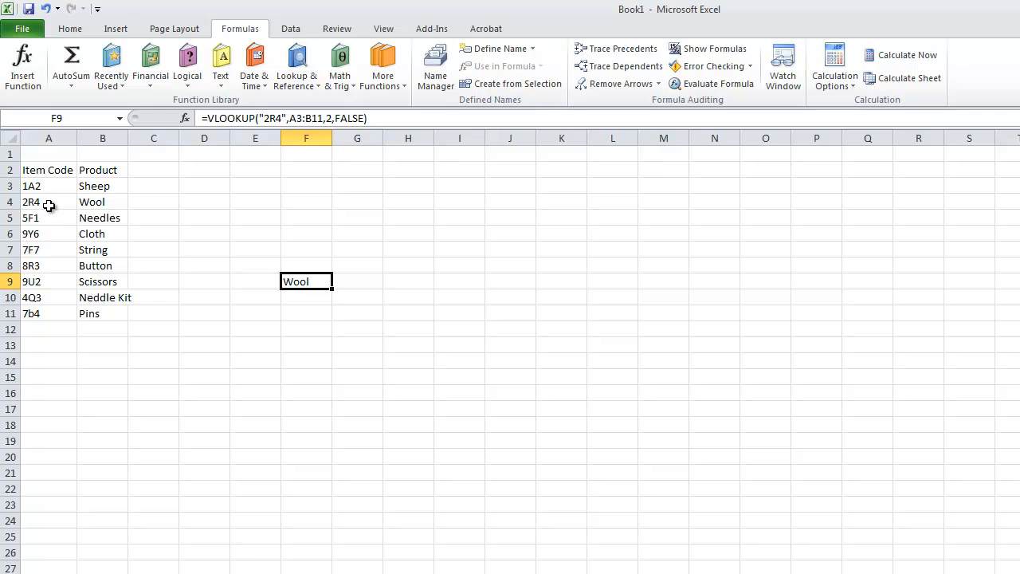
{"action": "mouse_move", "coordinate": [278, 128]}
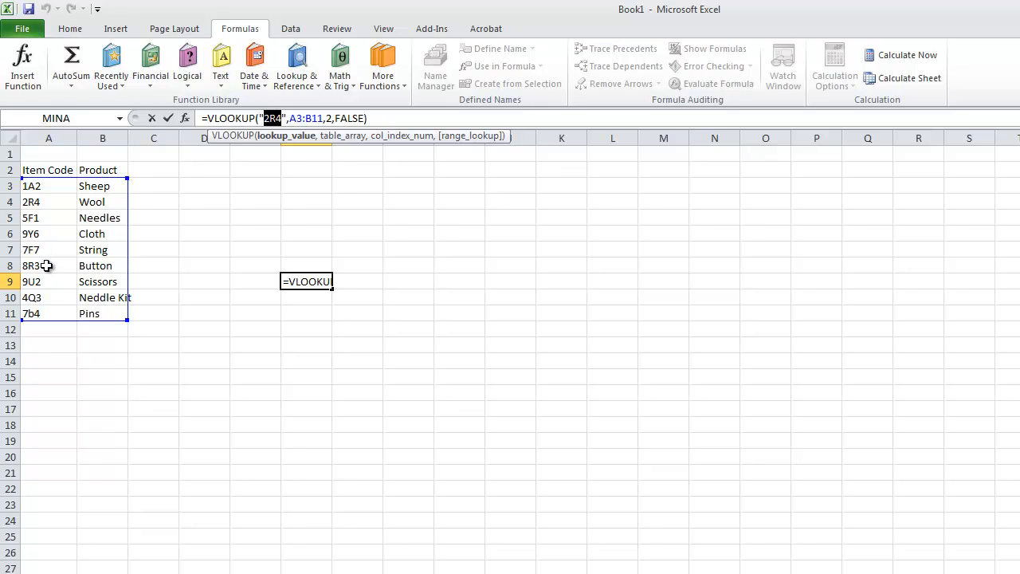
{"action": "mouse_move", "coordinate": [148, 185]}
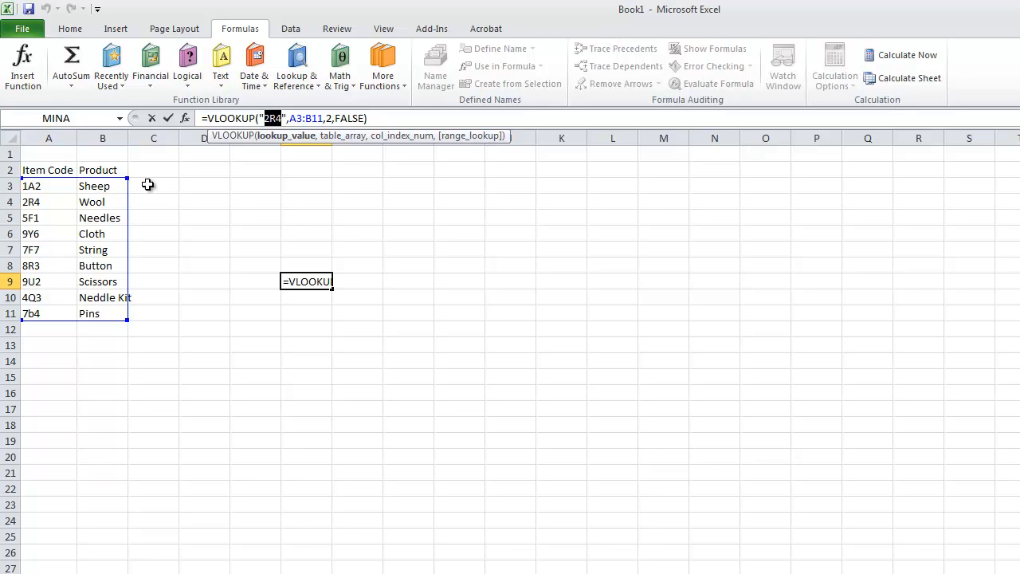
Step: Change the lookup code in F9 from 2R4 to 9U2, returning Scissors
{"action": "type", "text": "9U"}
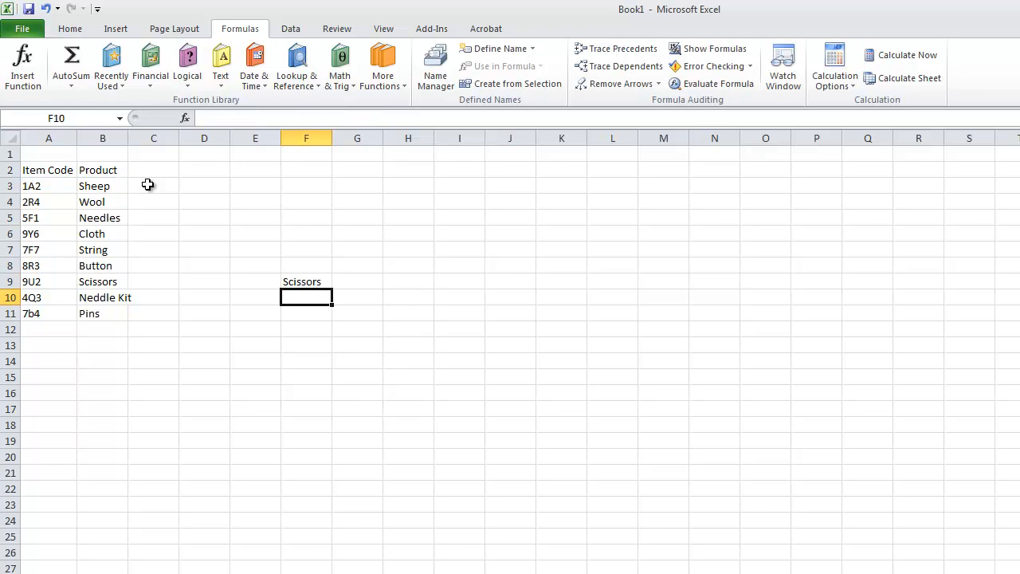
{"action": "left_click", "coordinate": [306, 282]}
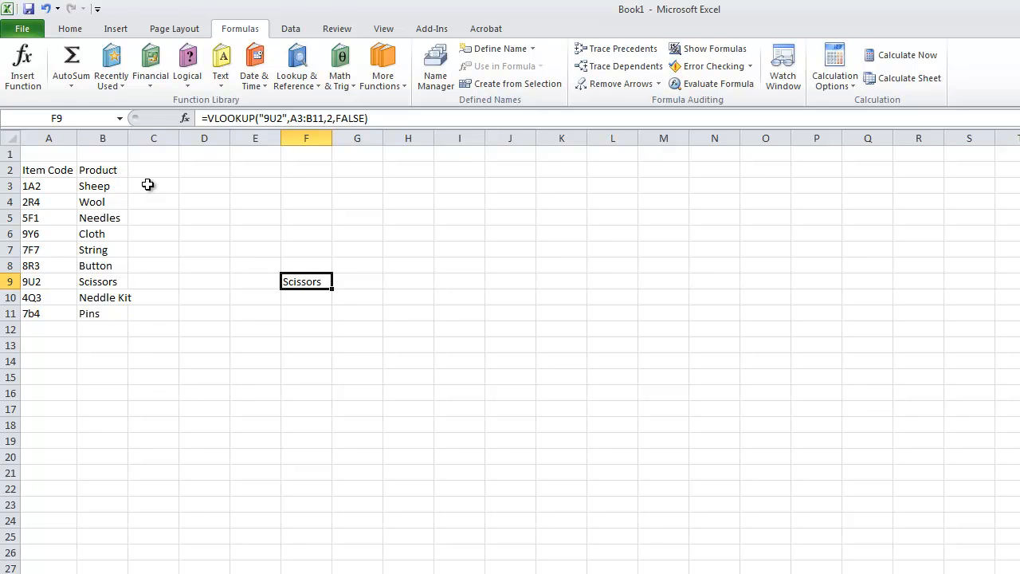
{"action": "mouse_move", "coordinate": [14, 276]}
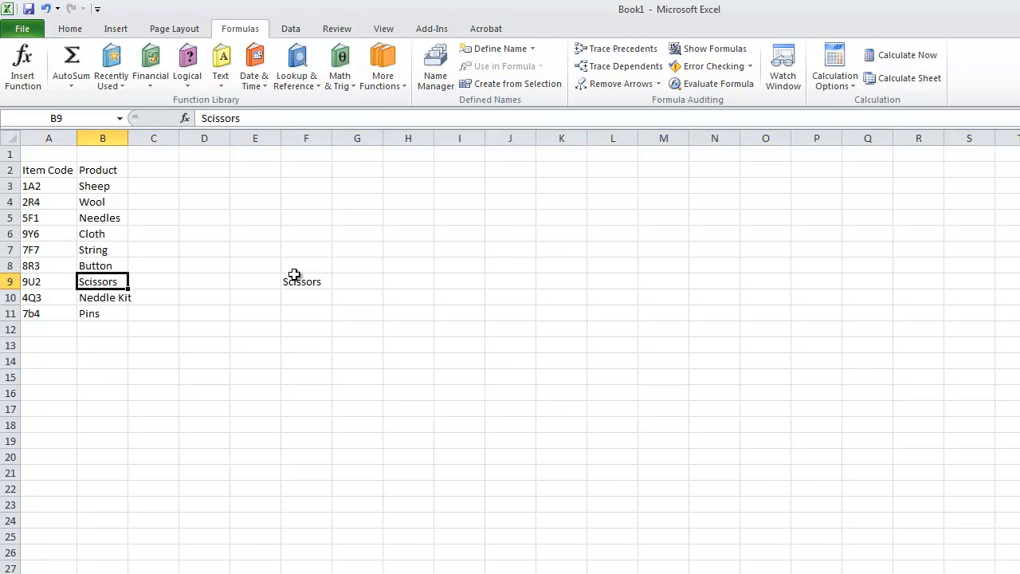
Step: Replace the quoted code "9U2" in F9's formula with a reference to cell F4
{"action": "left_click", "coordinate": [306, 281]}
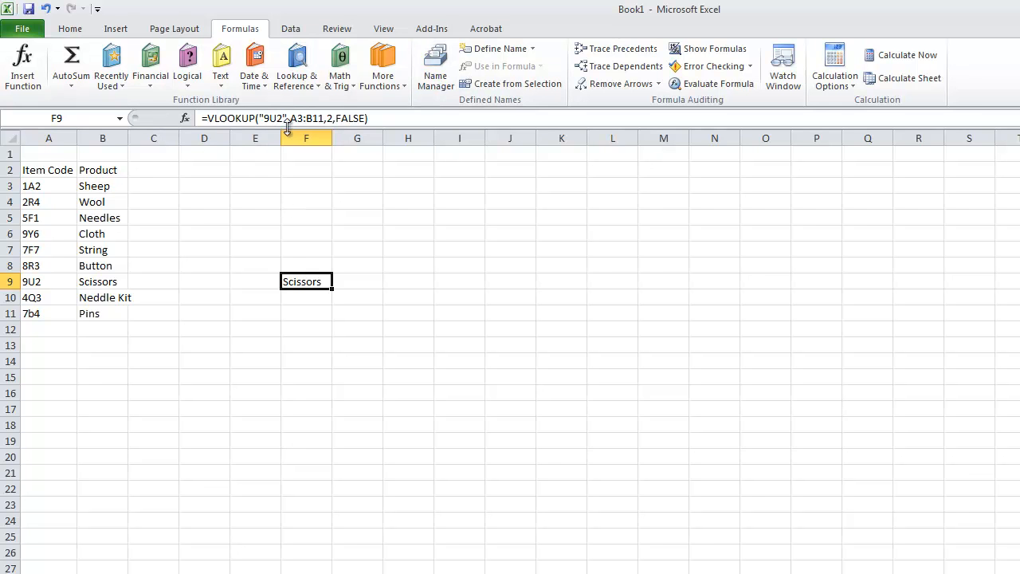
{"action": "mouse_move", "coordinate": [289, 118]}
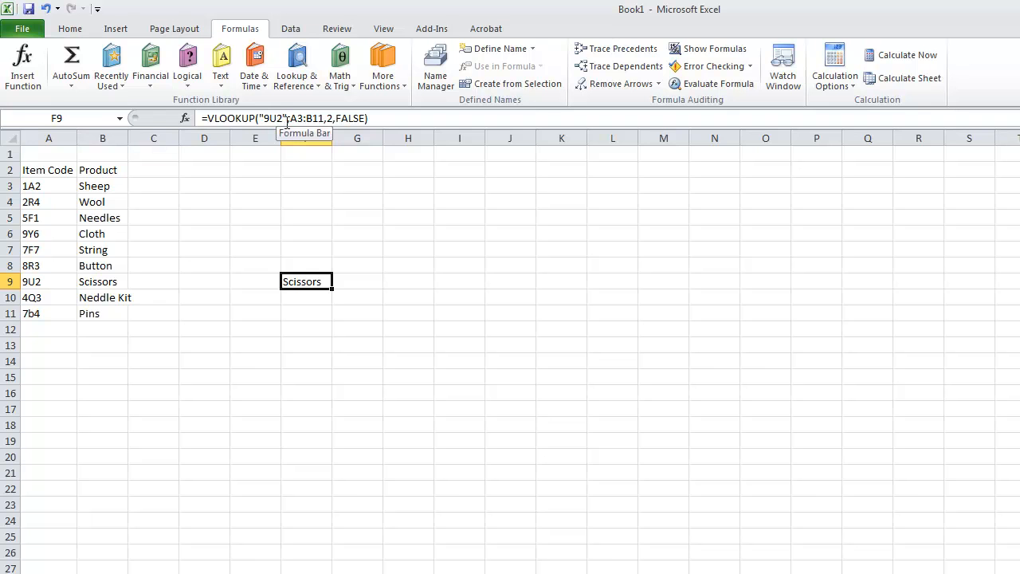
{"action": "double_click", "coordinate": [306, 282]}
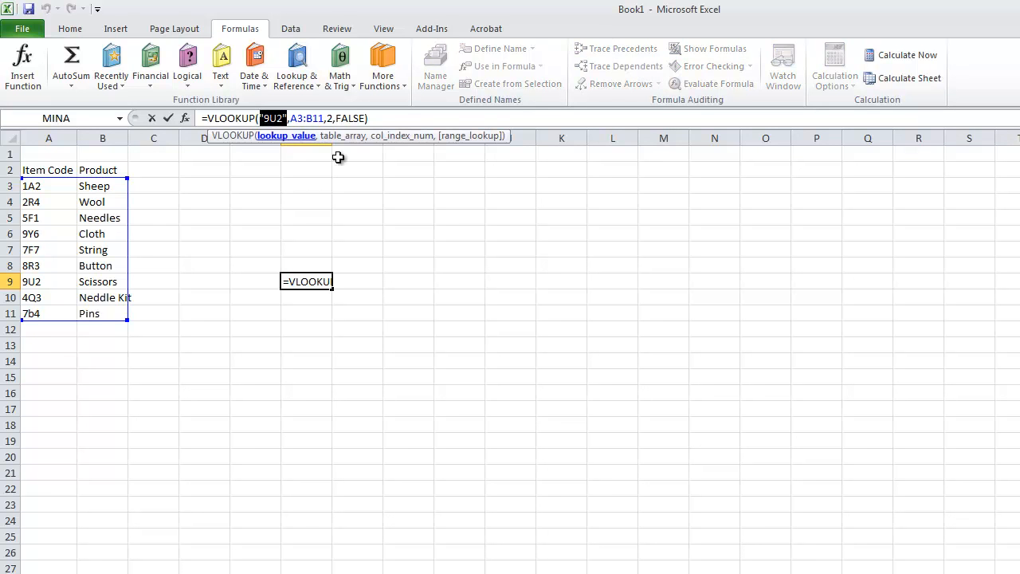
{"action": "mouse_move", "coordinate": [340, 167]}
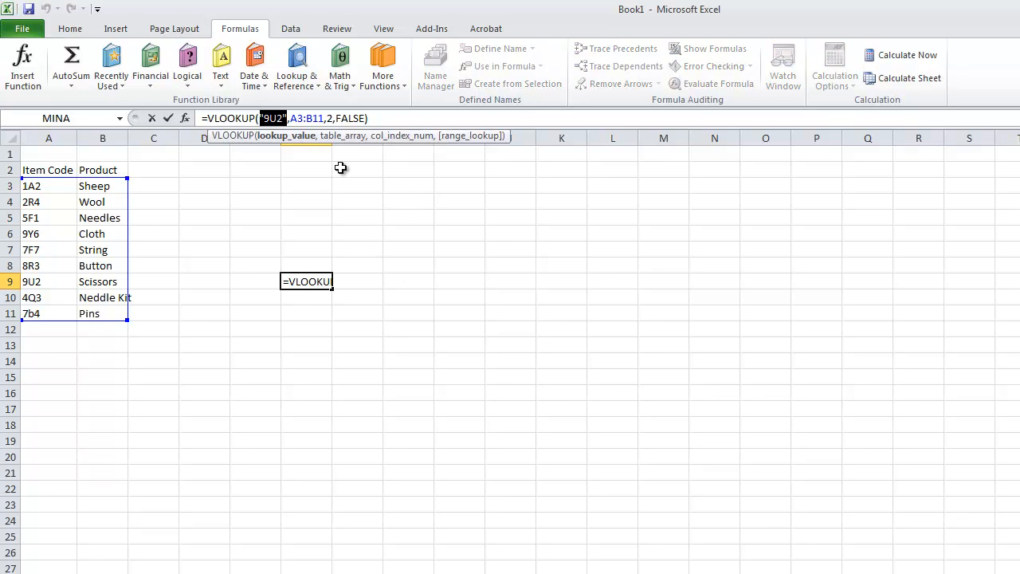
{"action": "left_click", "coordinate": [307, 201]}
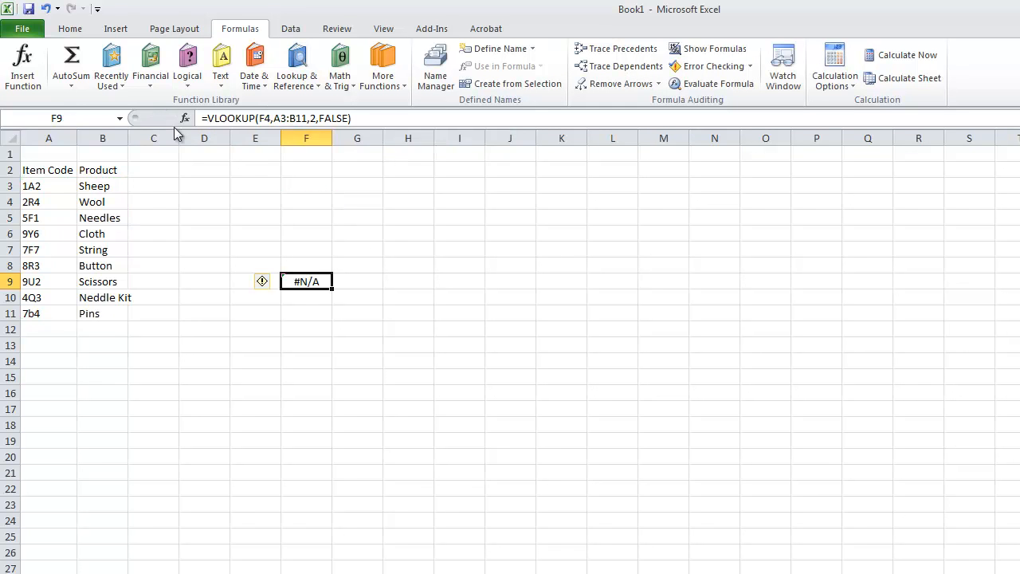
Step: Enter code 1A2 in F4 so F9 returns Sheep, then edit F9's match argument
{"action": "left_click", "coordinate": [306, 201]}
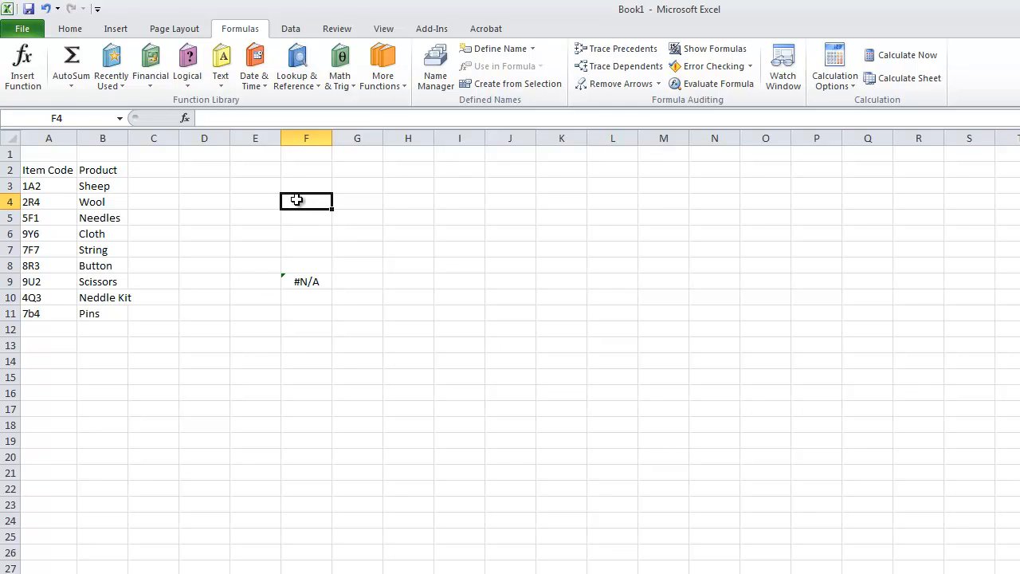
{"action": "mouse_move", "coordinate": [302, 188]}
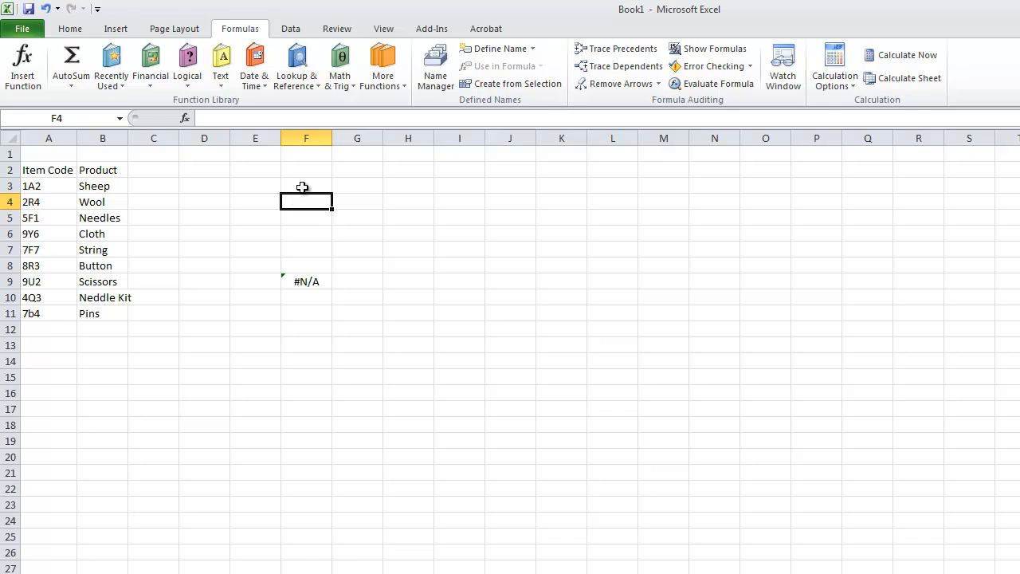
{"action": "type", "text": "1A2"}
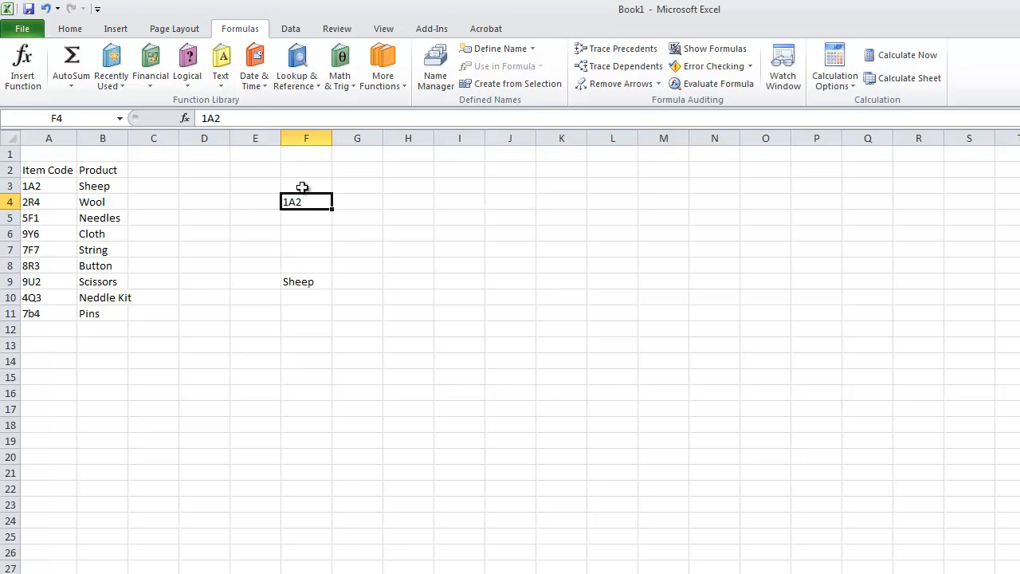
{"action": "mouse_move", "coordinate": [322, 289]}
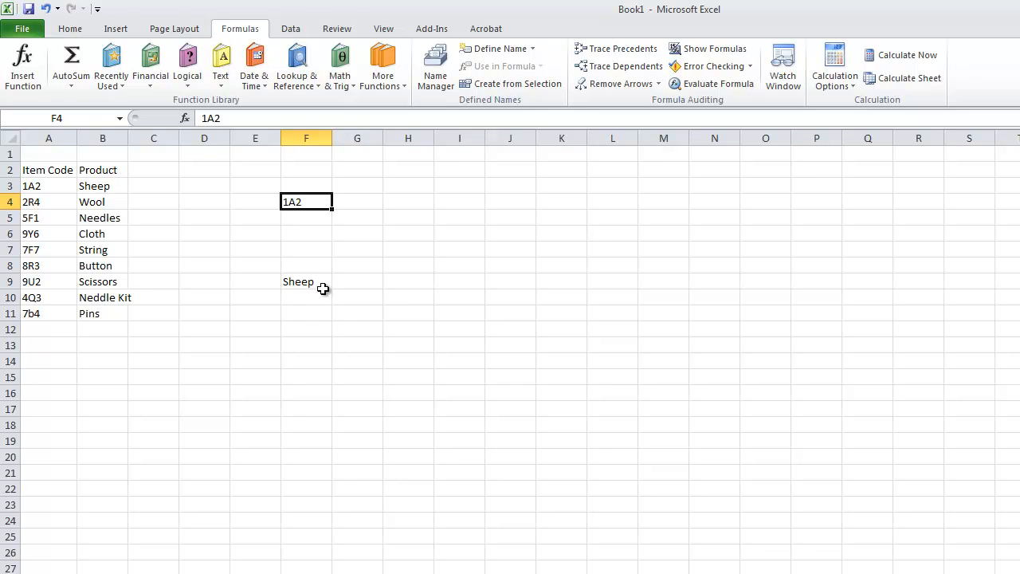
{"action": "left_click", "coordinate": [306, 281]}
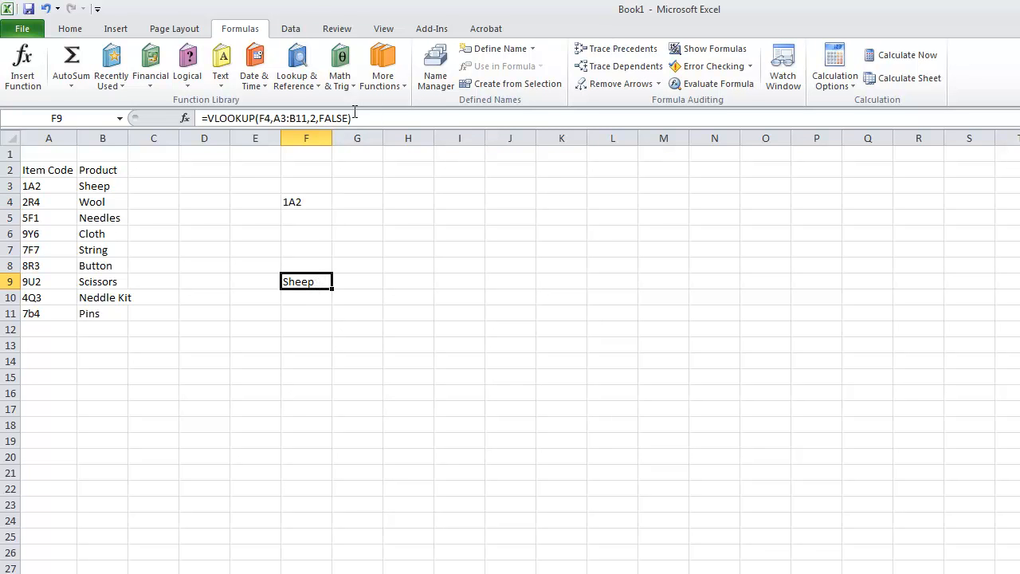
{"action": "double_click", "coordinate": [306, 281]}
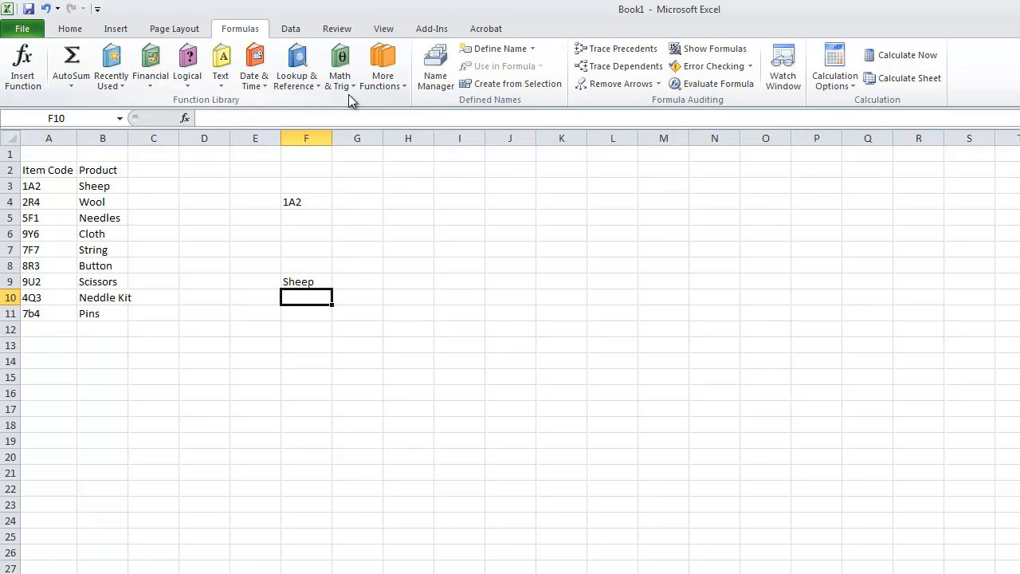
Step: Switch F9 to TRUE approximate match and test F4 with codes 1A5, 2S5 and 1
{"action": "left_click", "coordinate": [306, 281]}
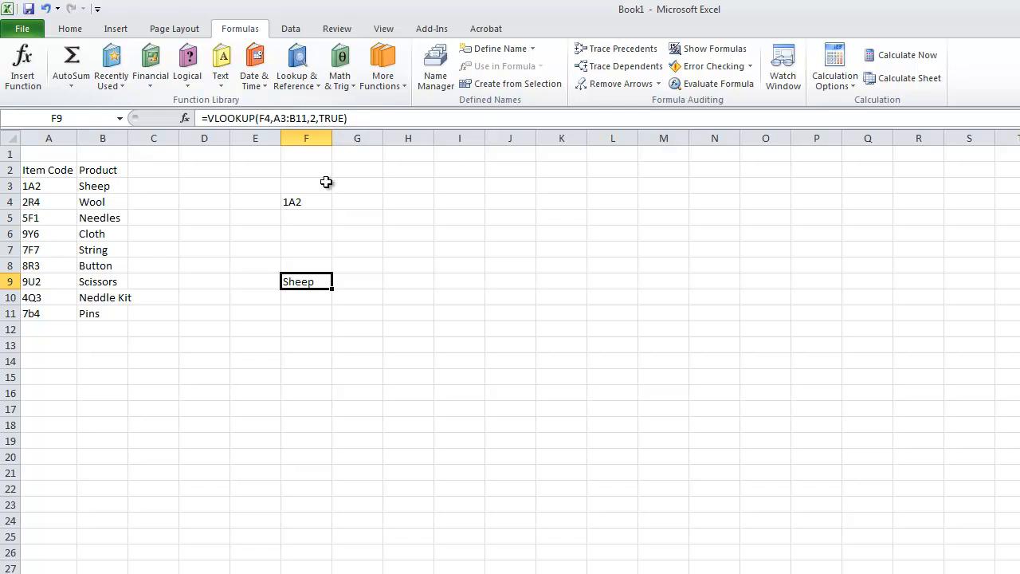
{"action": "double_click", "coordinate": [306, 201]}
{"action": "type", "text": "5"}
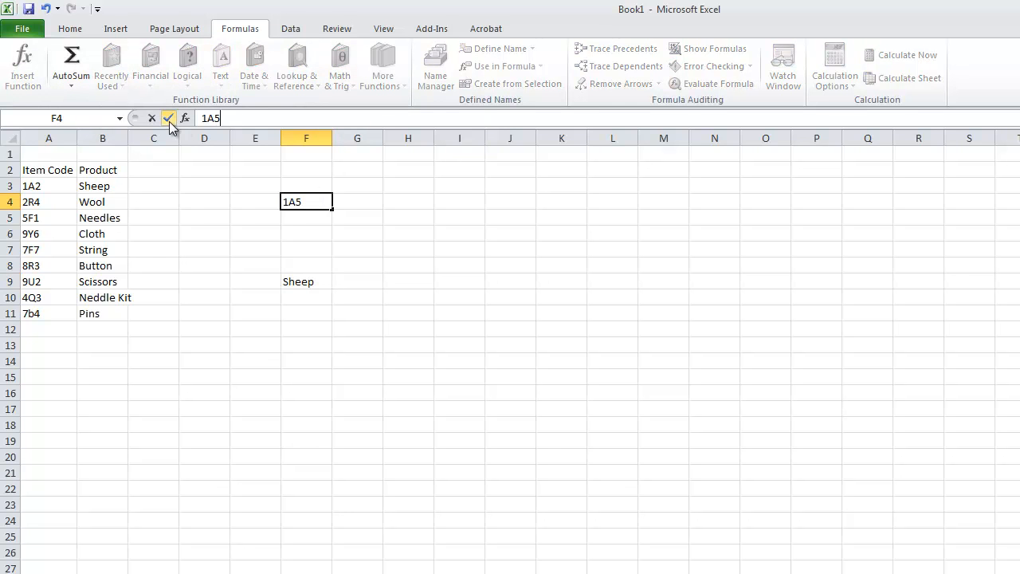
{"action": "left_click", "coordinate": [168, 118]}
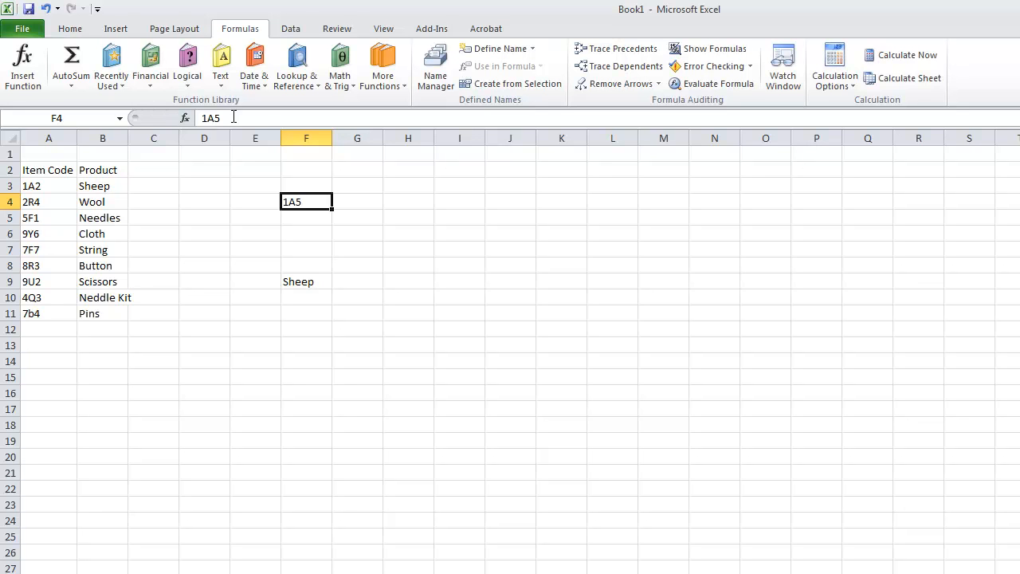
{"action": "left_click", "coordinate": [215, 117]}
{"action": "type", "text": "2S5"}
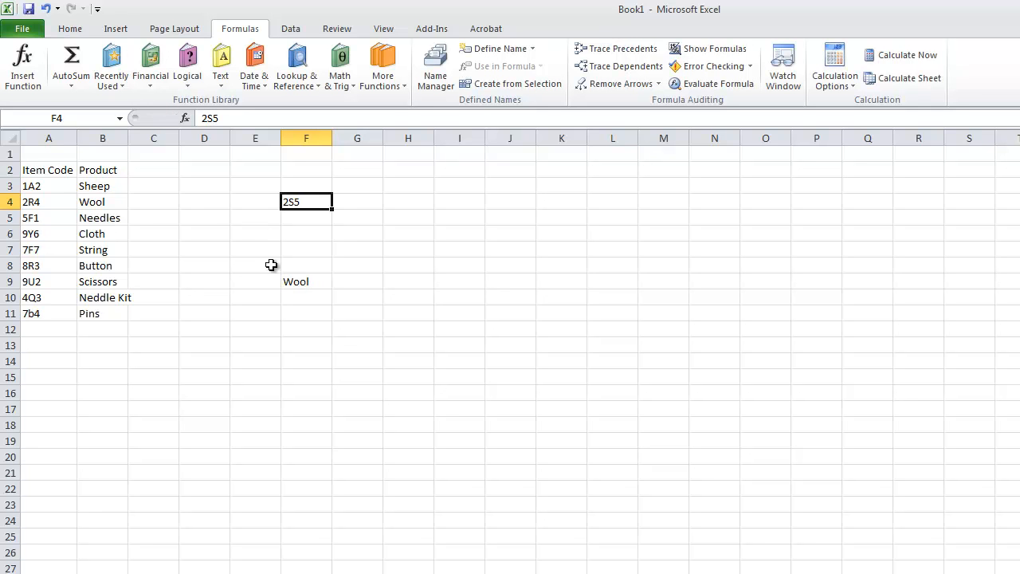
{"action": "mouse_move", "coordinate": [309, 200]}
{"action": "type", "text": "1"}
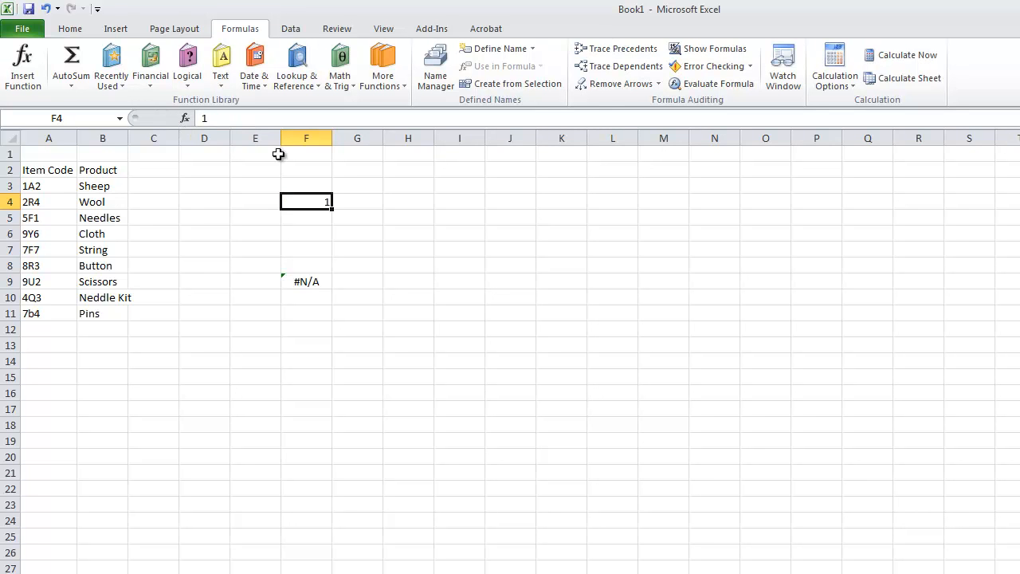
Step: Enter code 1AS in F4 and review =VLOOKUP(F4,A3:B11,2,TRUE) returning Sheep
{"action": "type", "text": "A"}
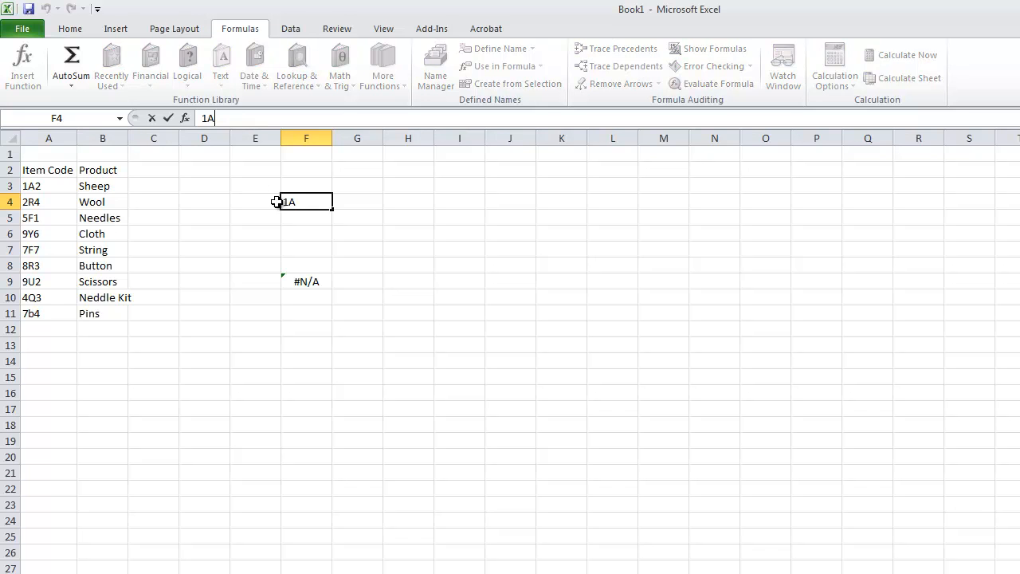
{"action": "type", "text": "S"}
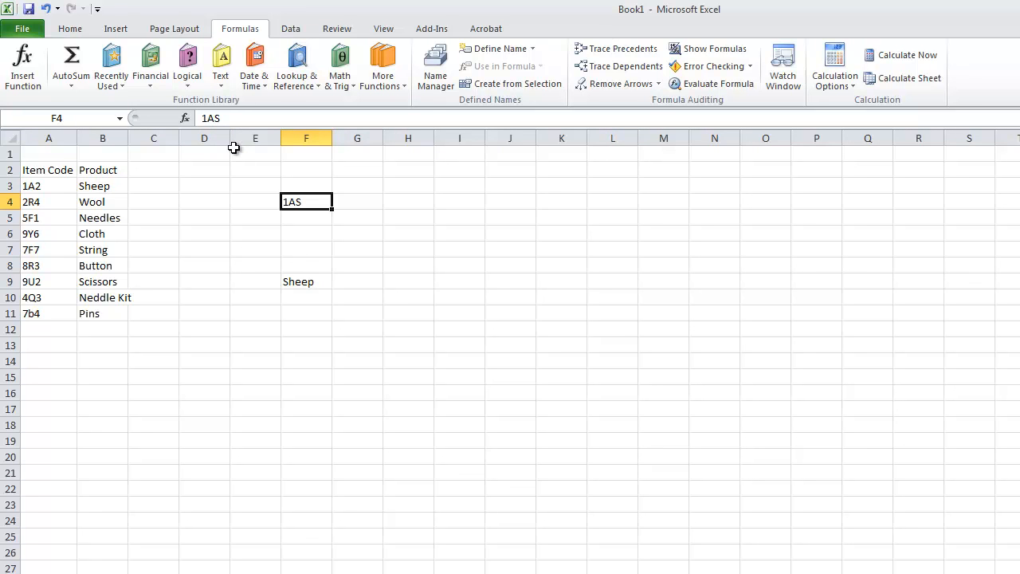
{"action": "mouse_move", "coordinate": [313, 273]}
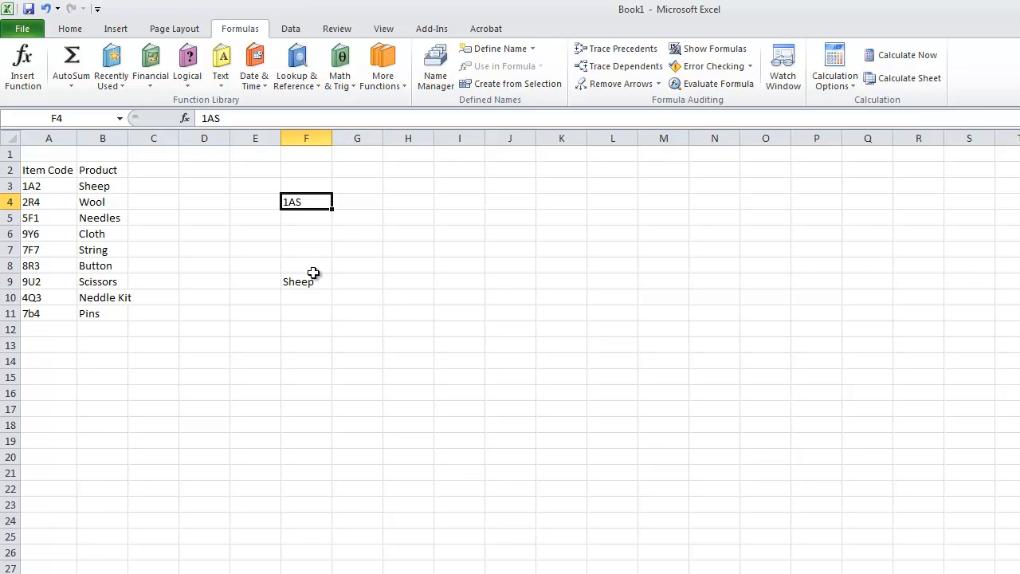
{"action": "left_click", "coordinate": [306, 281]}
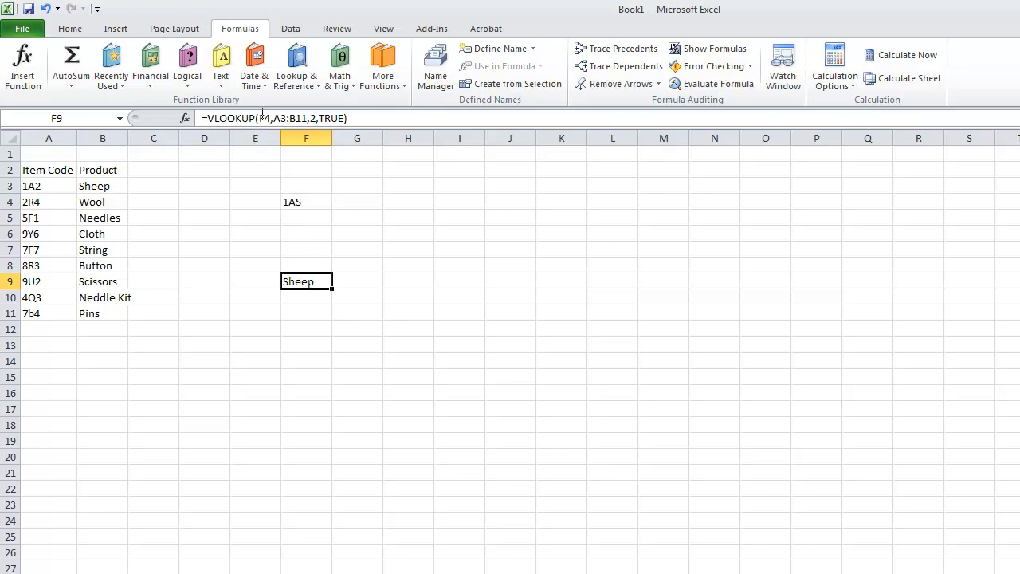